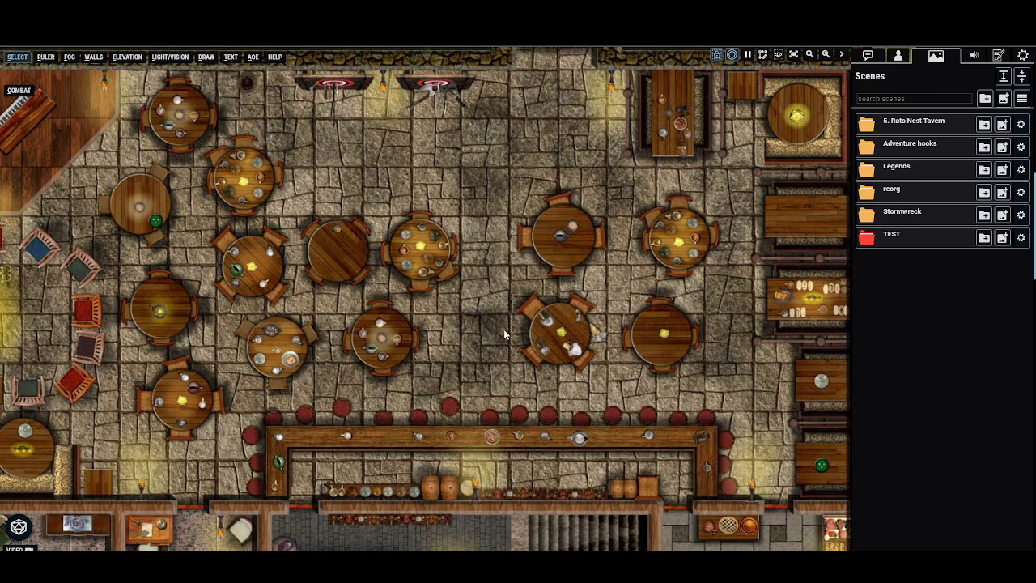
mouse_move(521, 313)
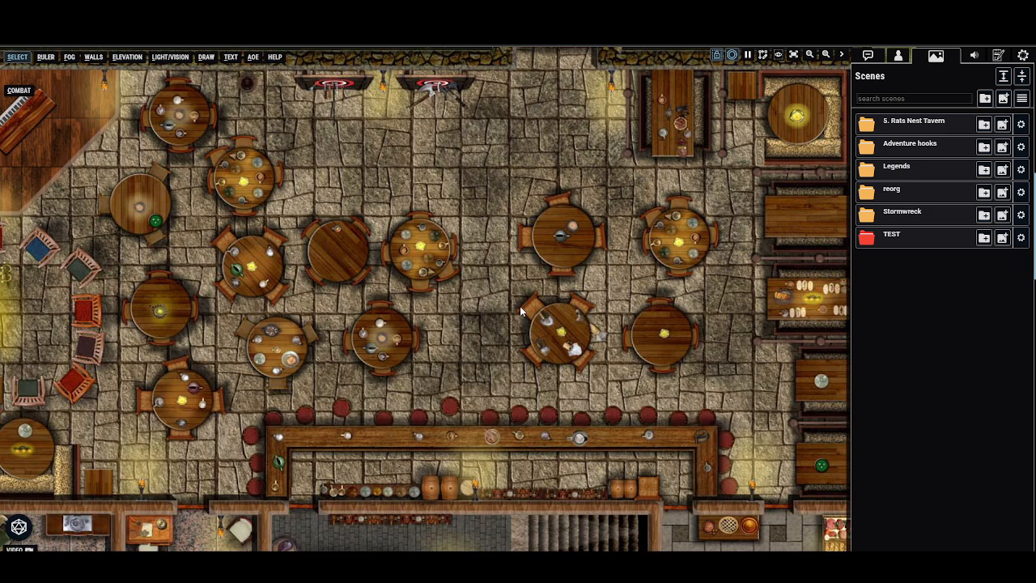
mouse_move(619, 294)
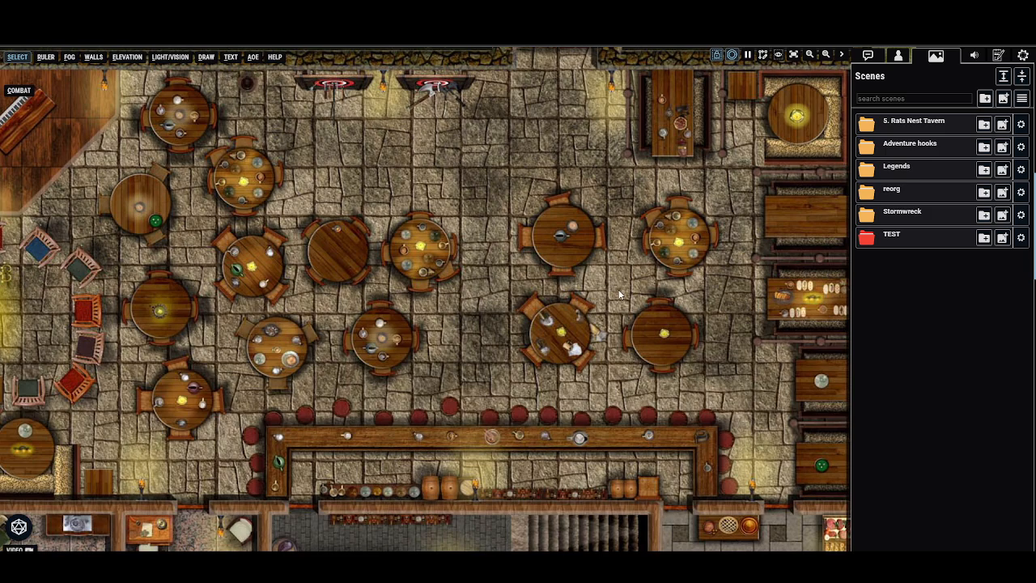
mouse_move(945, 74)
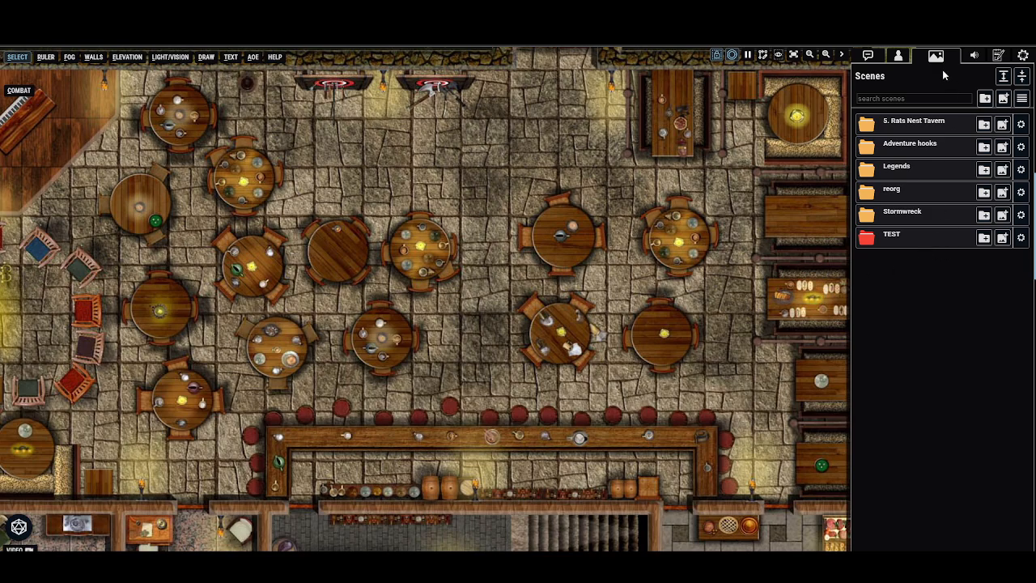
mouse_move(919, 242)
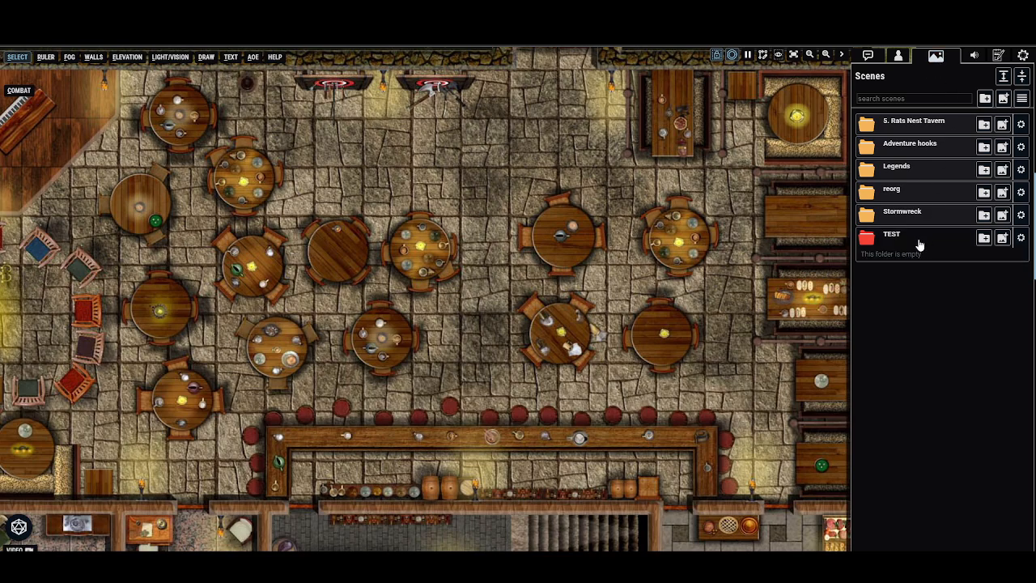
mouse_move(1002, 170)
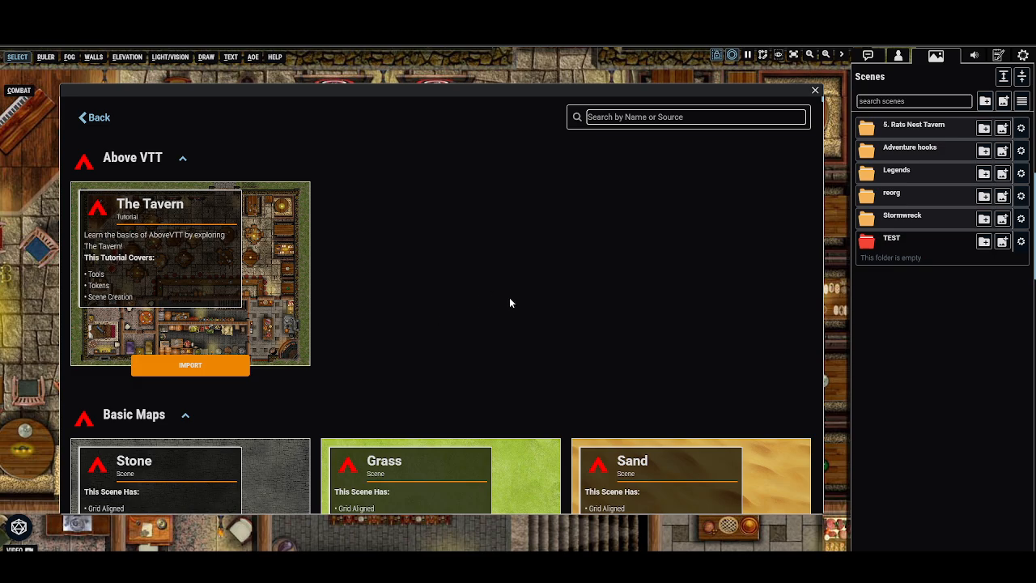
Scroll to the Neutral Party section and import Neutral Party Maps 17 into TEST.
scroll(down, 3)
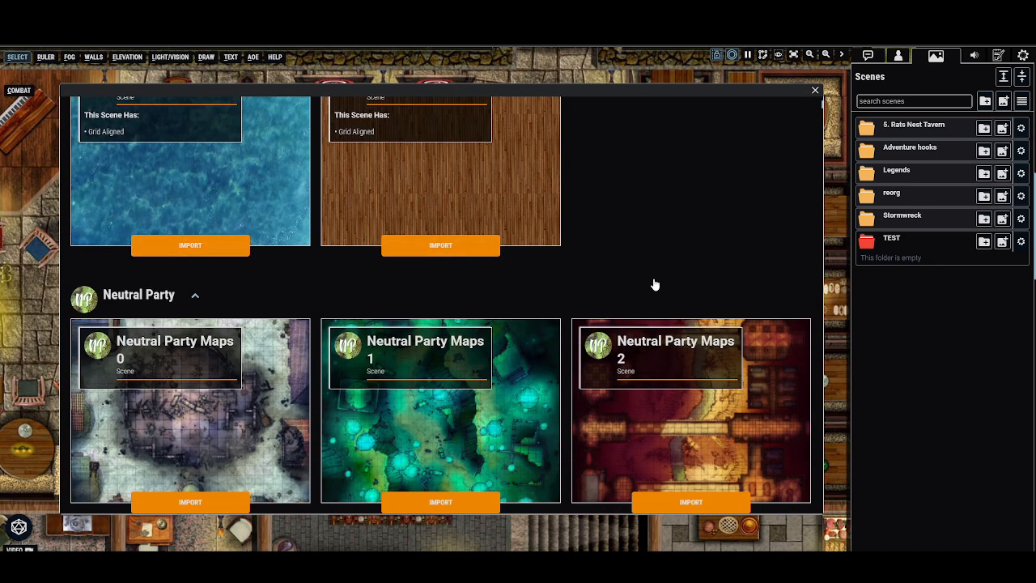
scroll(down, 3)
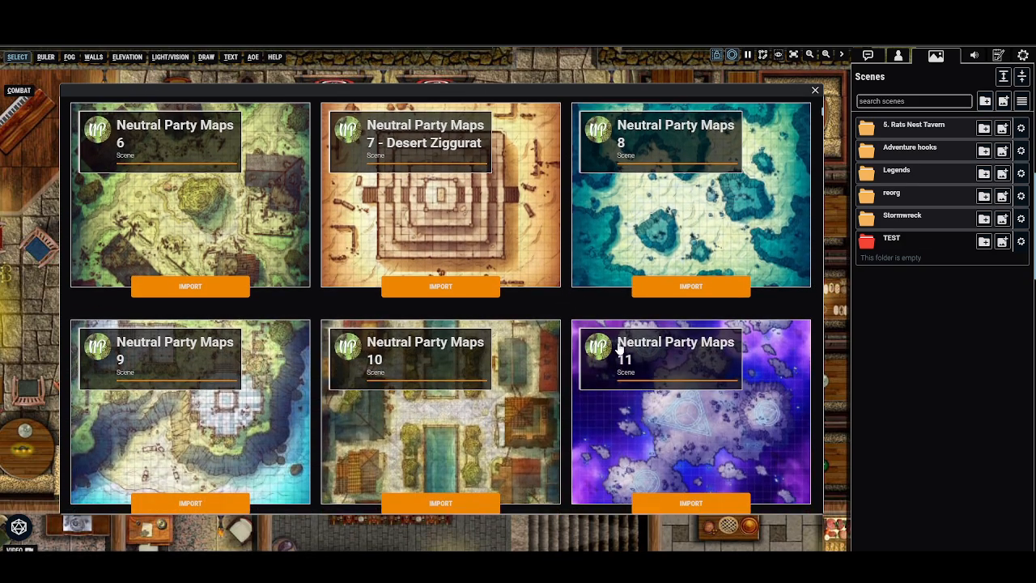
scroll(down, 3)
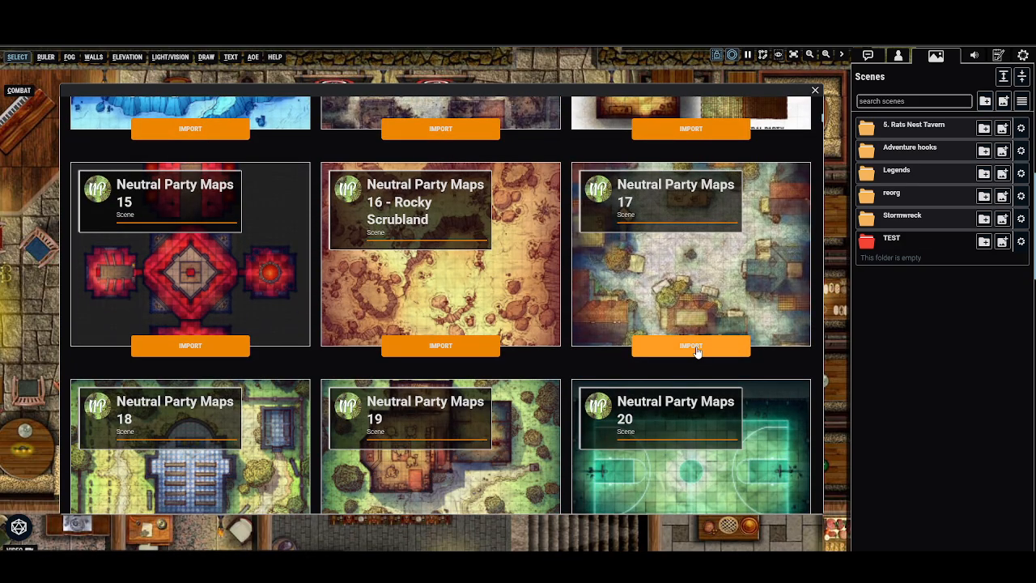
click(690, 346)
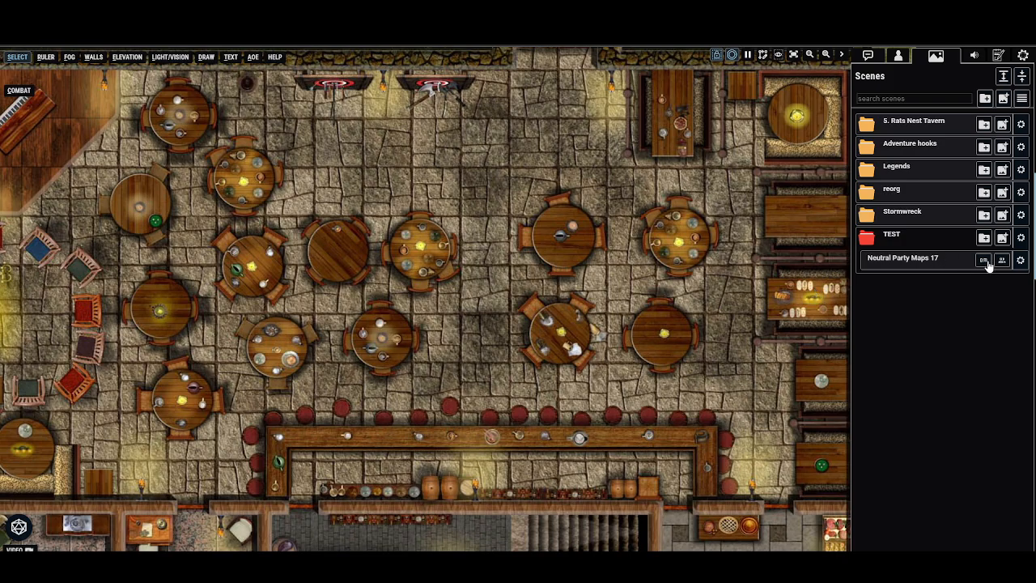
Load Neutral Party Maps 17 and open its 5 ft square grid alignment settings.
click(982, 260)
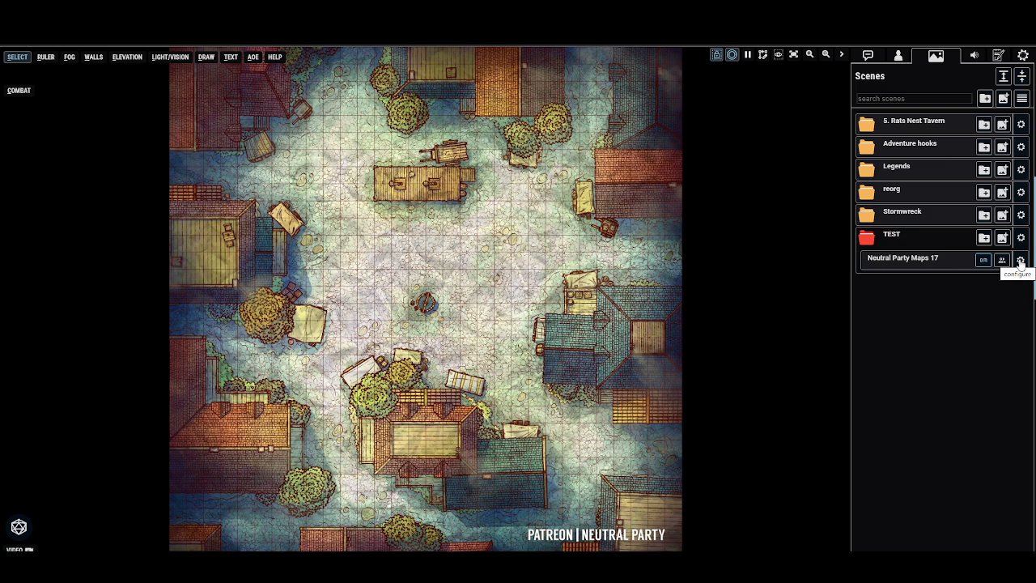
click(1021, 259)
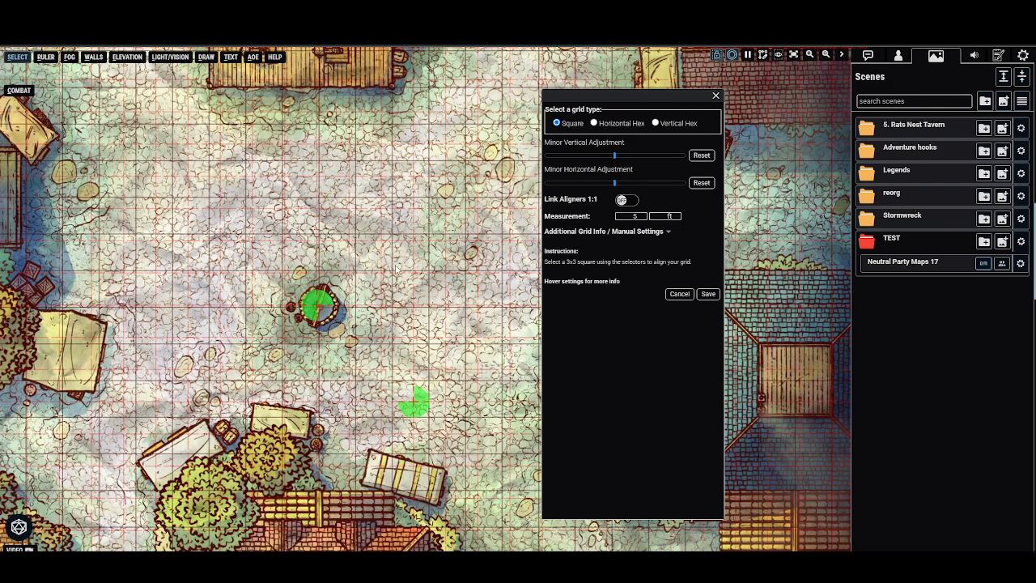
Toggle Link Aligners and stretch the 3x3 alignment box over map squares near the well.
click(625, 200)
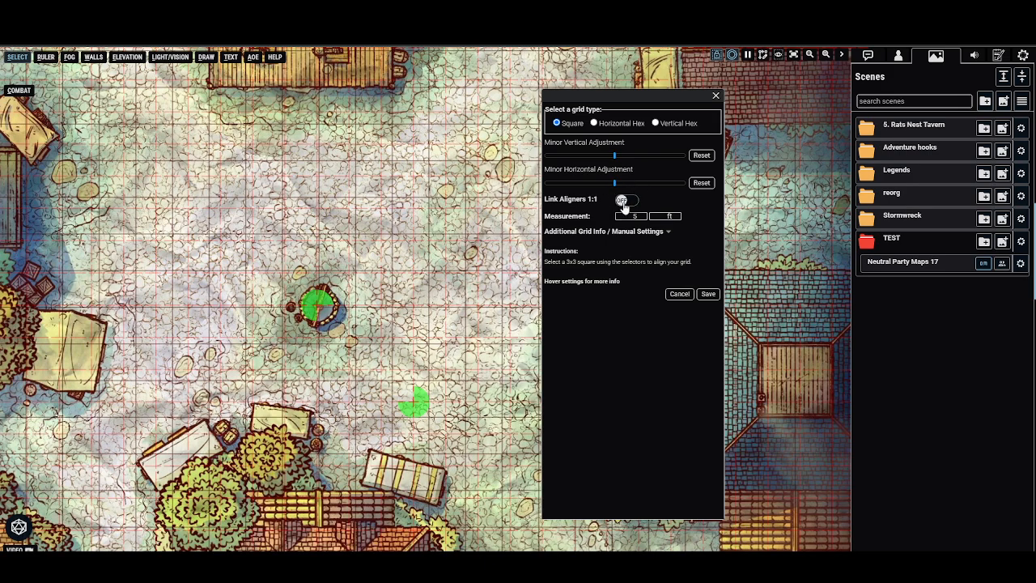
click(627, 200)
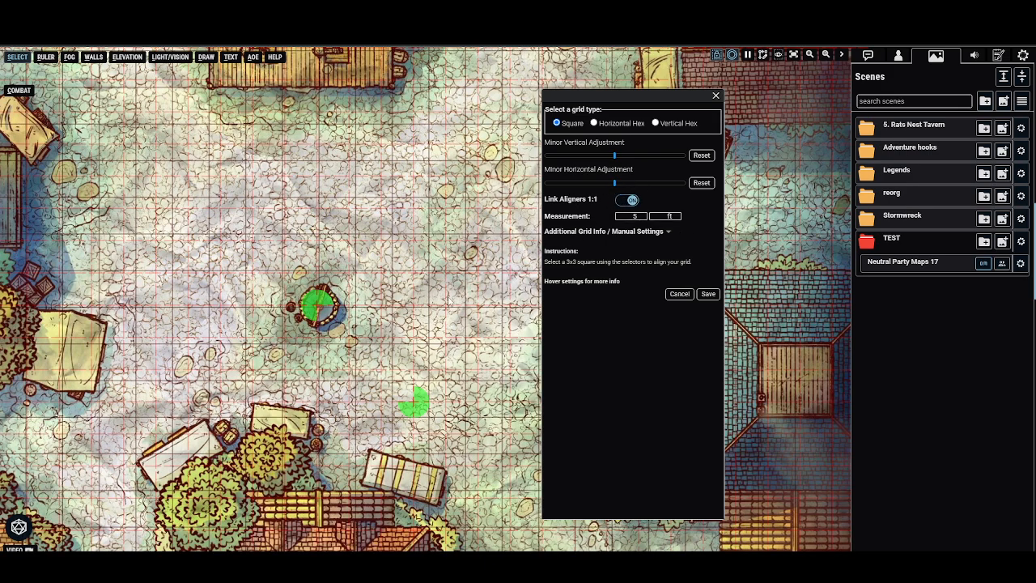
mouse_move(313, 307)
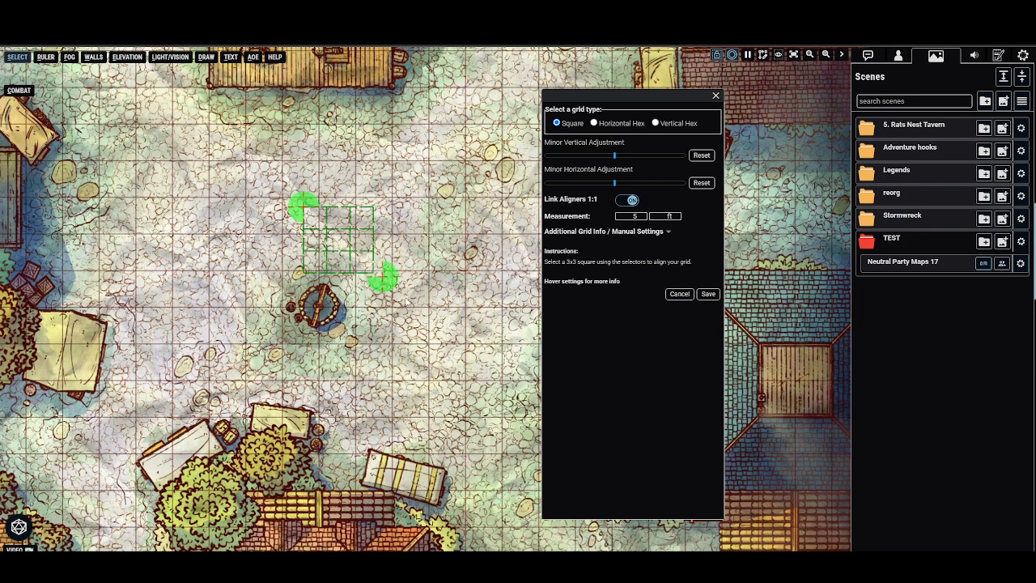
click(627, 199)
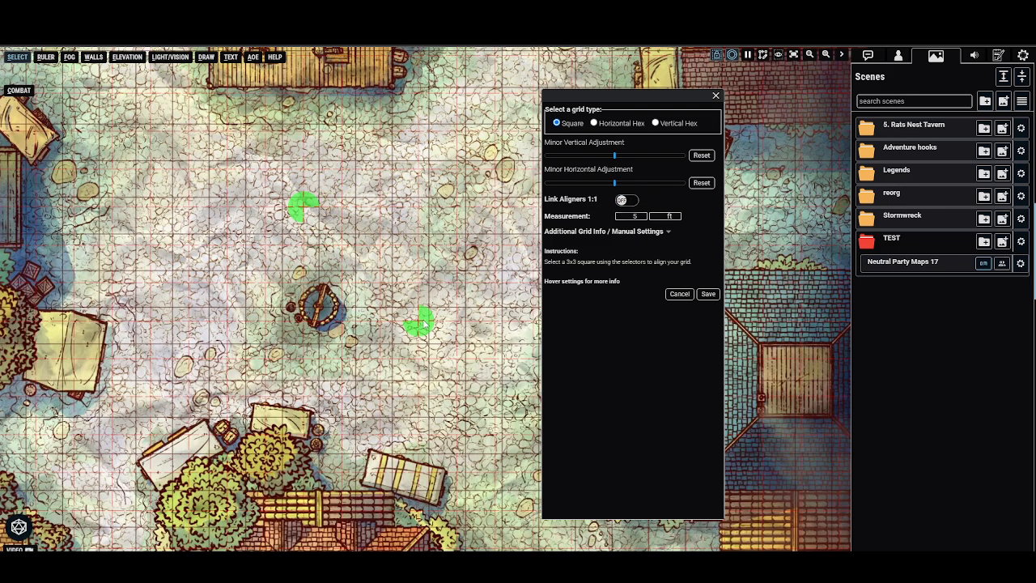
drag(418, 322, 493, 235)
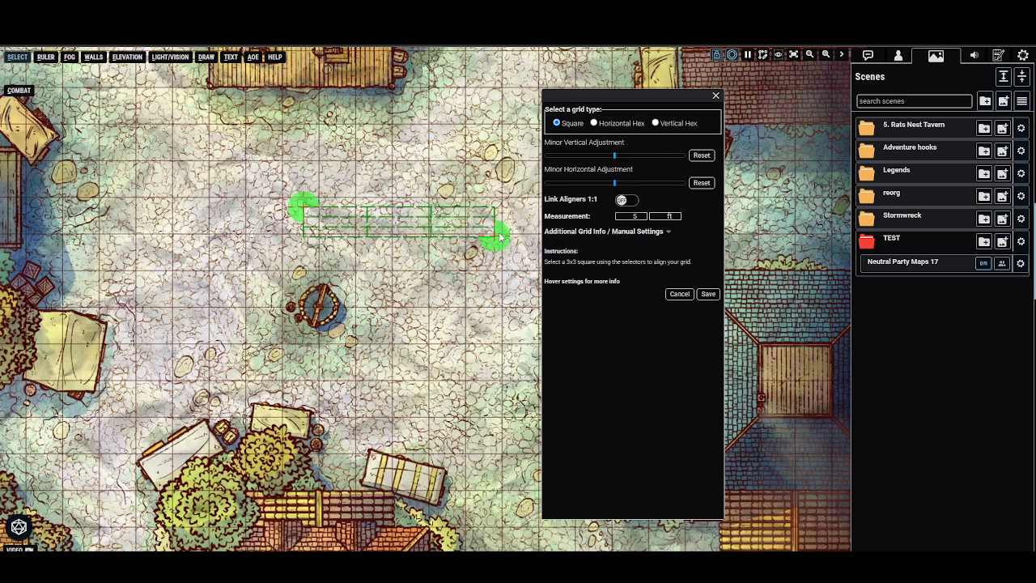
drag(493, 235, 481, 344)
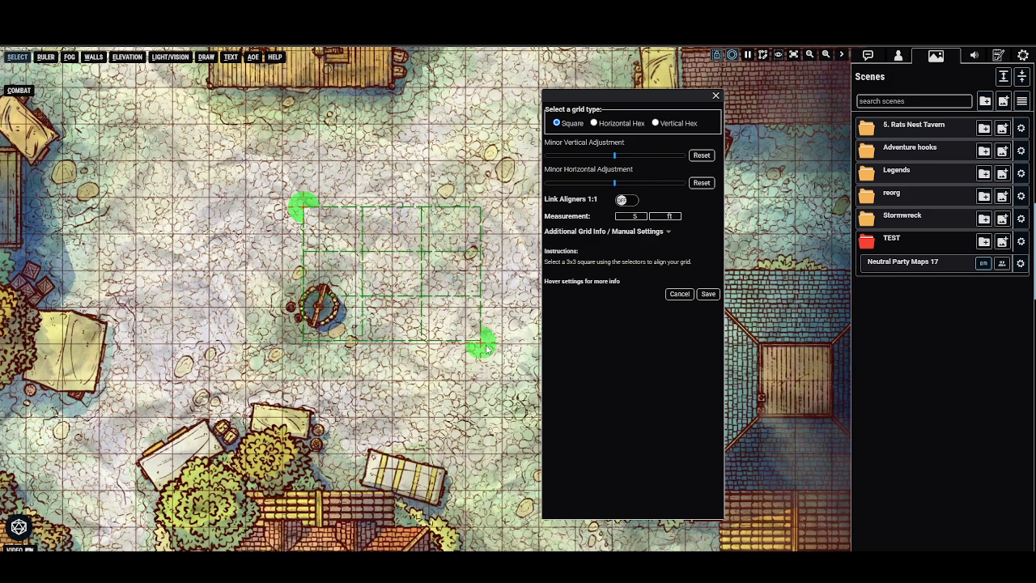
click(624, 200)
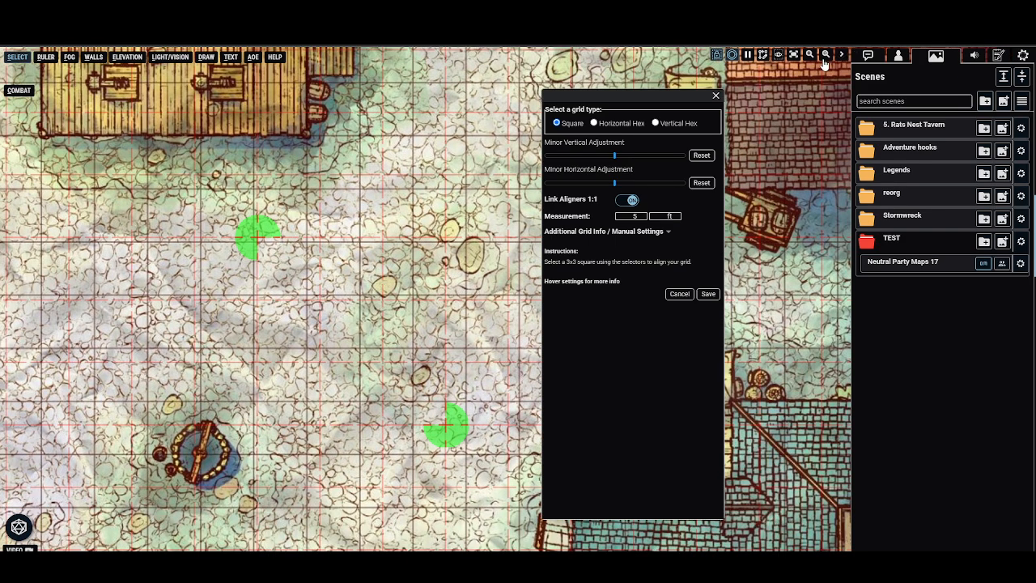
mouse_move(826, 54)
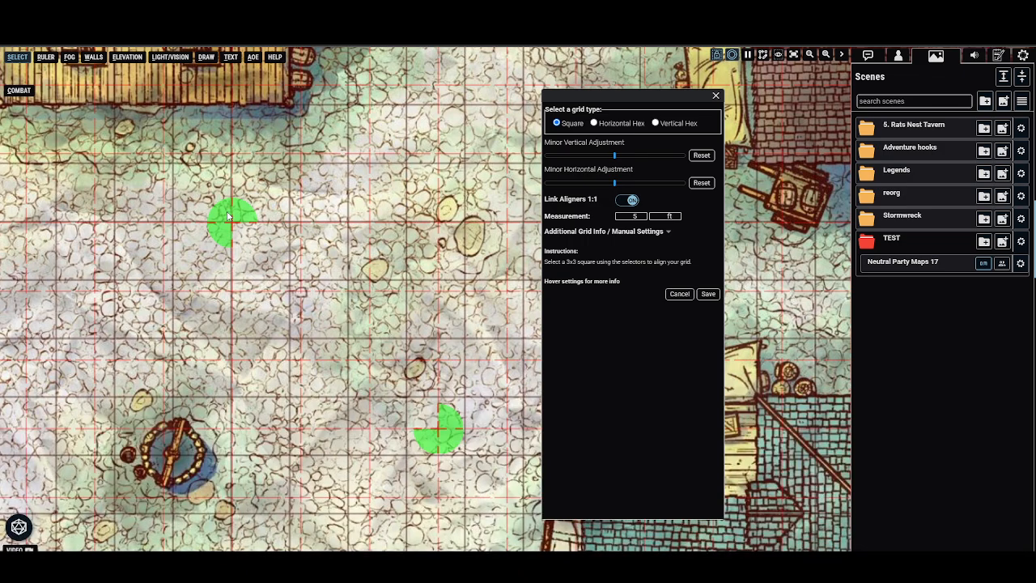
mouse_move(225, 218)
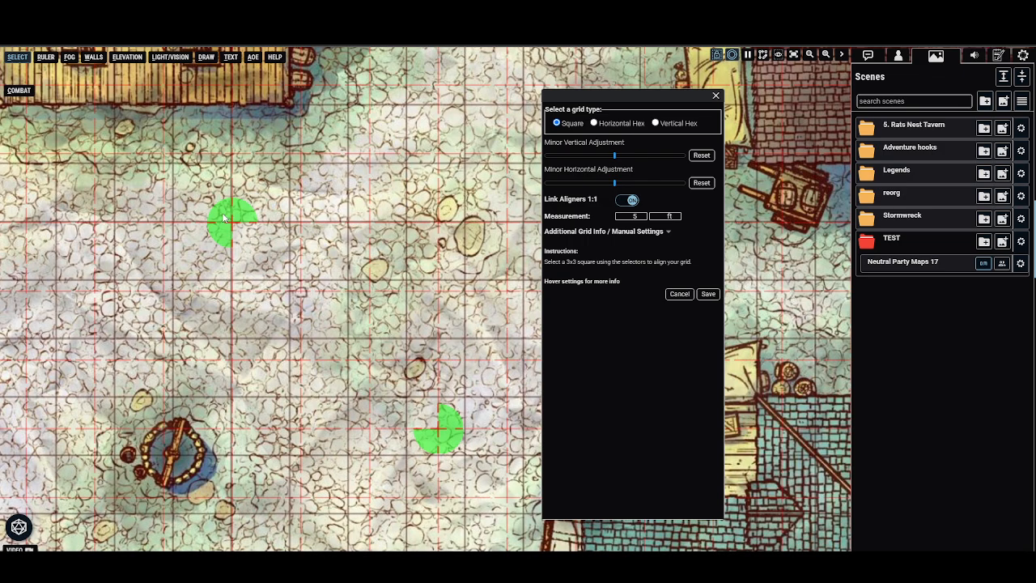
Place the two aligners on opposite corners of a 3x3 block of map squares.
drag(233, 217, 439, 427)
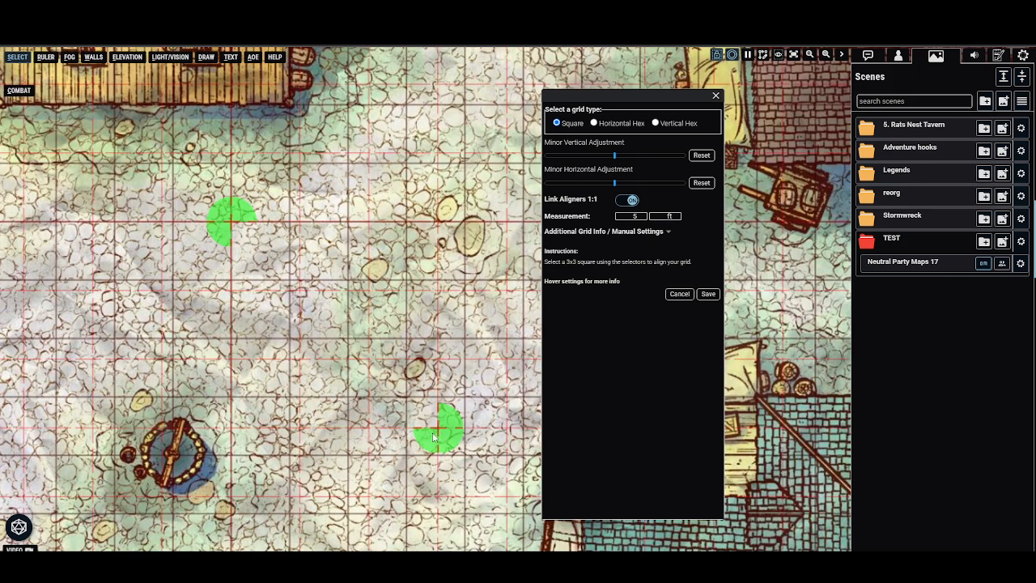
drag(440, 427, 445, 437)
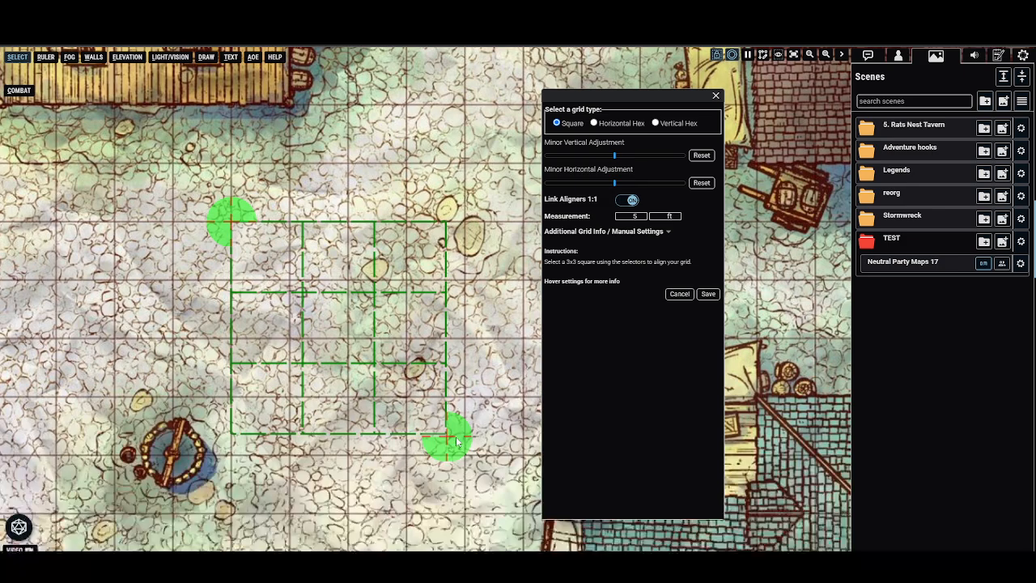
drag(453, 437, 465, 457)
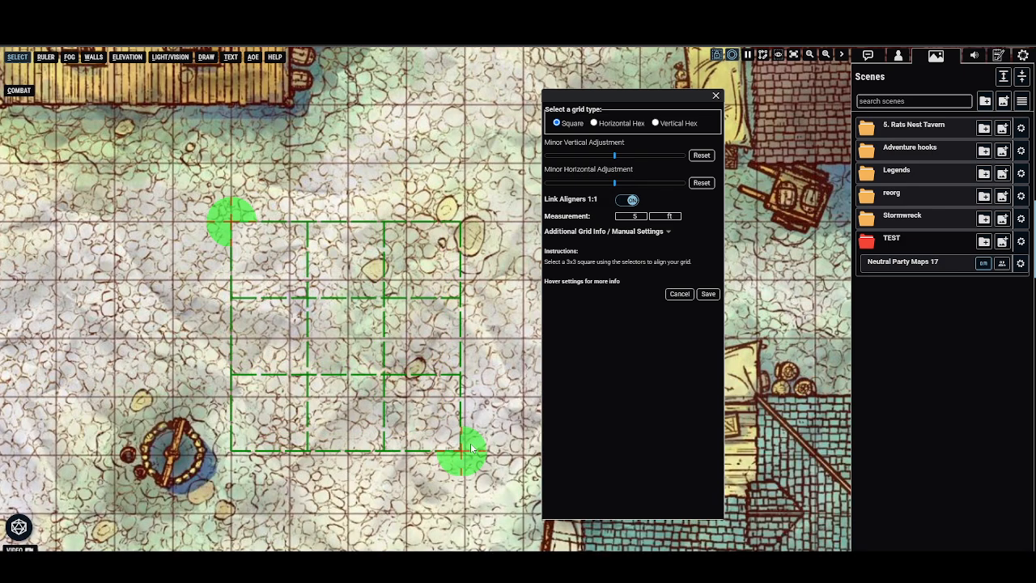
drag(470, 449, 413, 405)
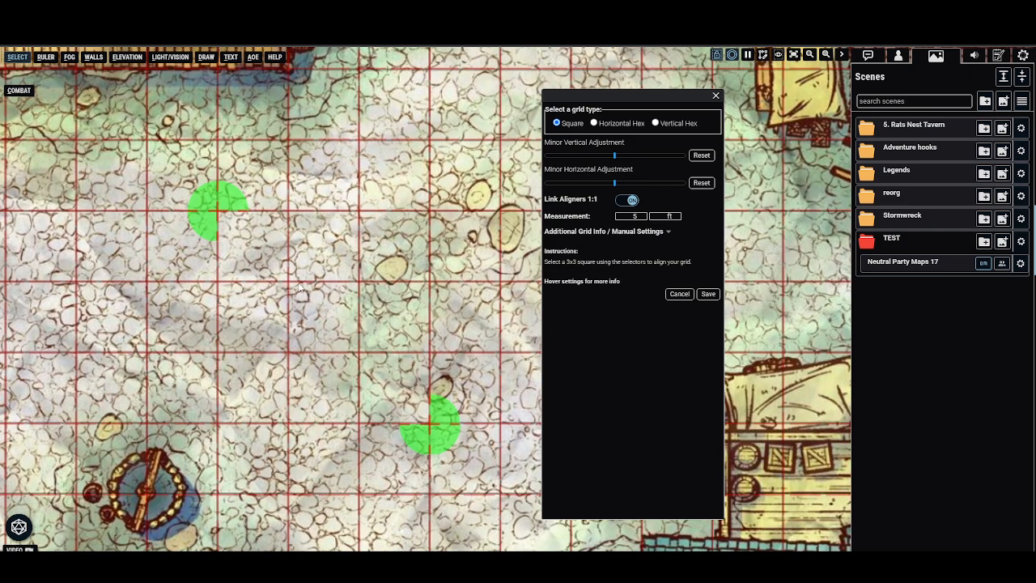
mouse_move(430, 350)
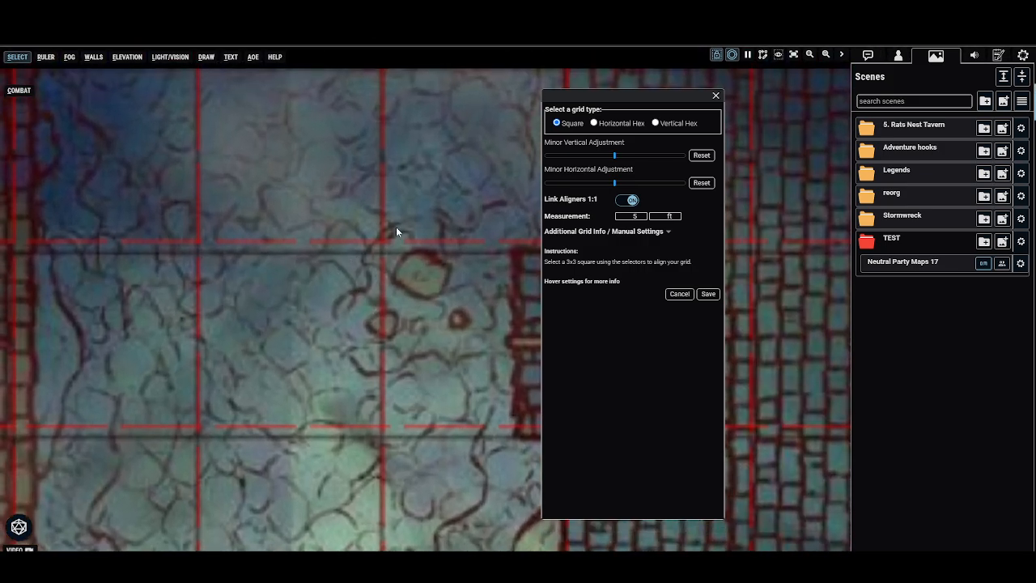
mouse_move(558, 147)
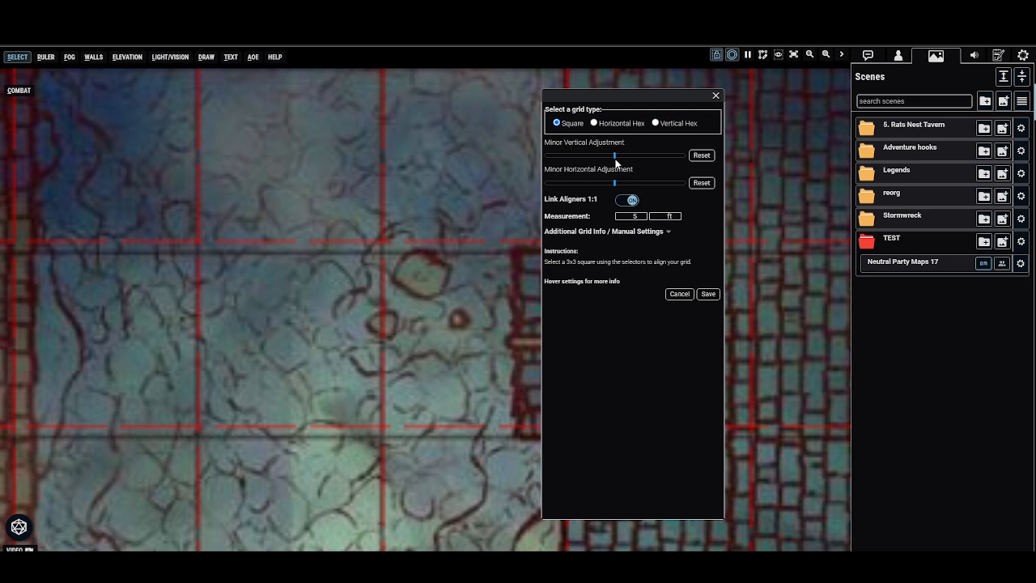
Nudge the Minor Vertical Adjustment slider slightly to shift the grid vertically.
drag(615, 156, 609, 156)
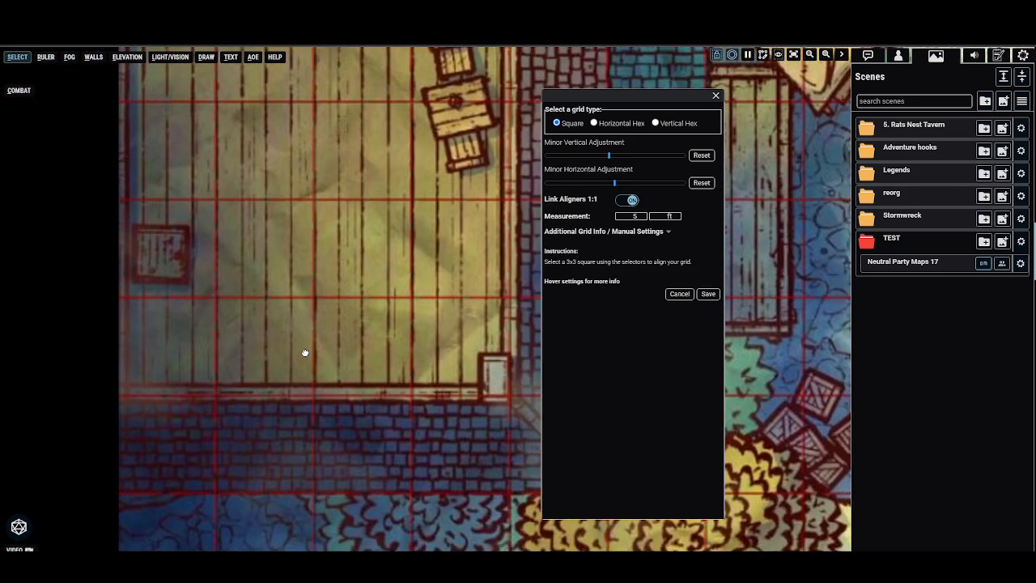
Pan the map to the wooden building to check the grid alignment.
drag(305, 352, 312, 372)
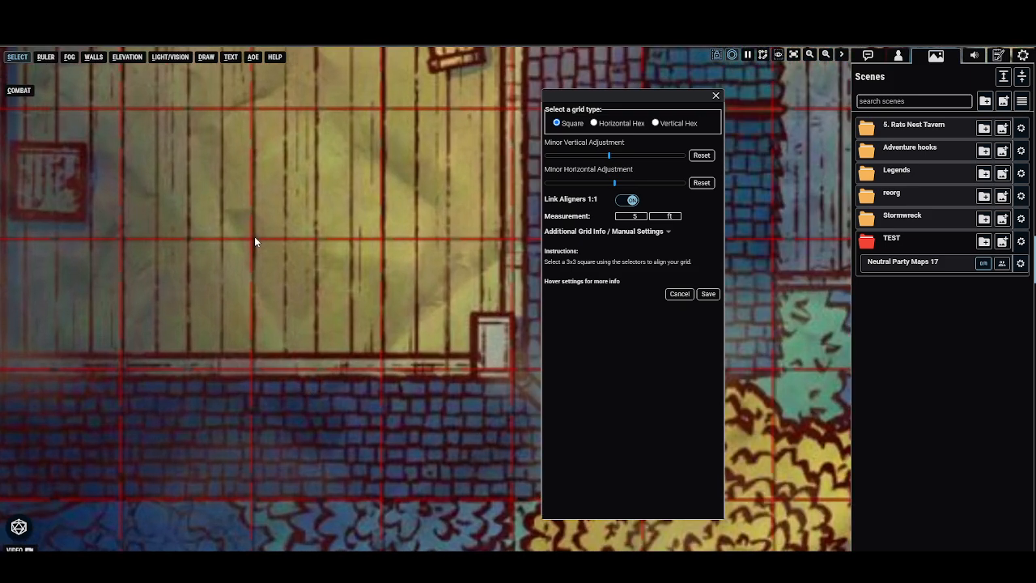
mouse_move(617, 188)
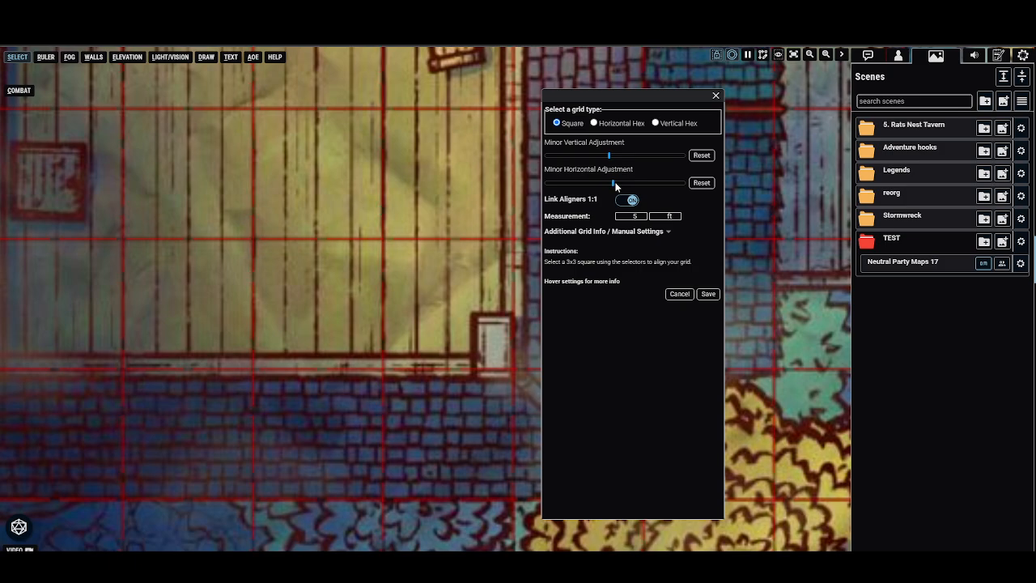
mouse_move(370, 329)
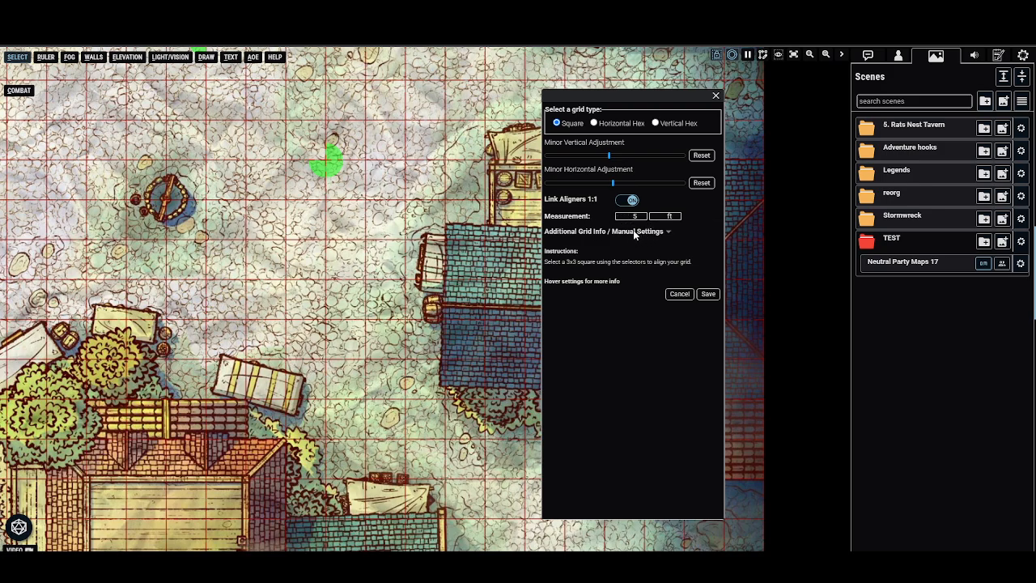
click(607, 231)
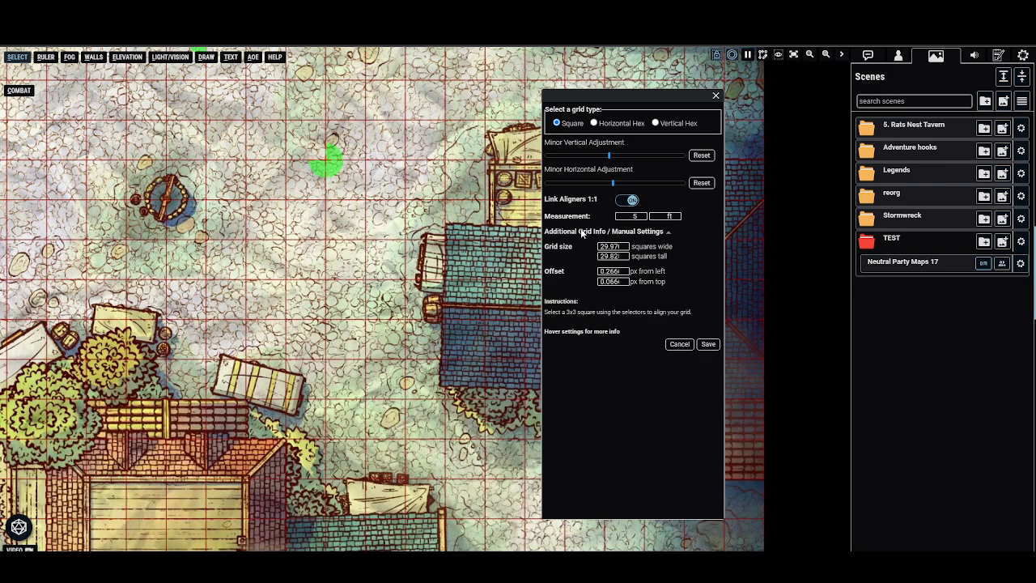
mouse_move(668, 235)
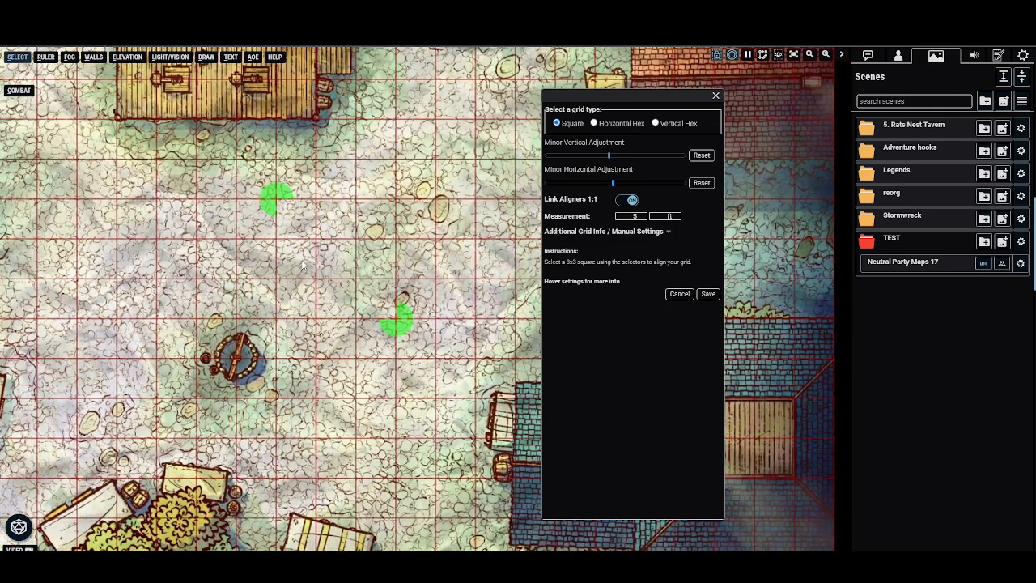
mouse_move(429, 230)
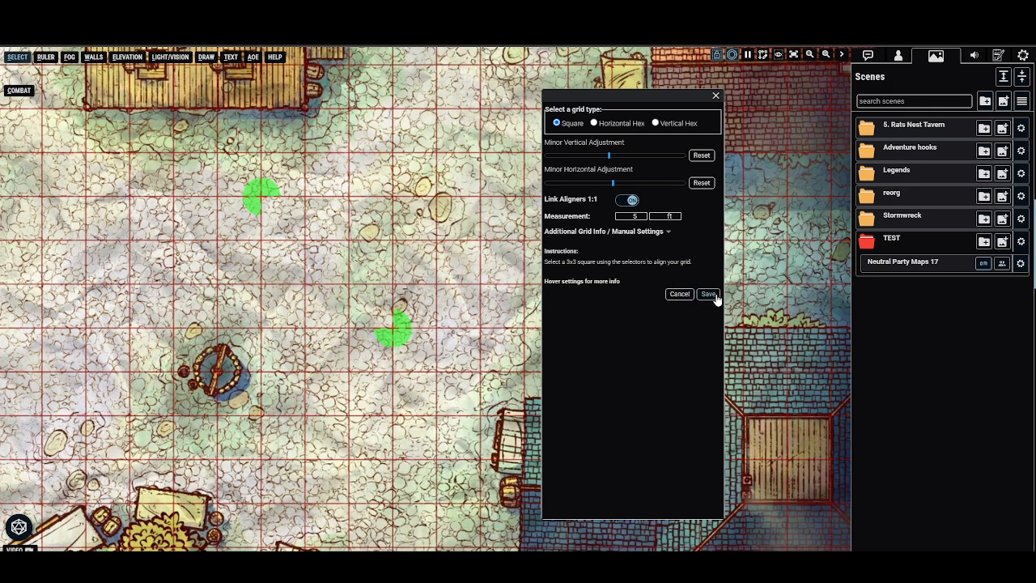
Save the grid alignment and verify a 45 ft ruler measurement across the map.
click(707, 294)
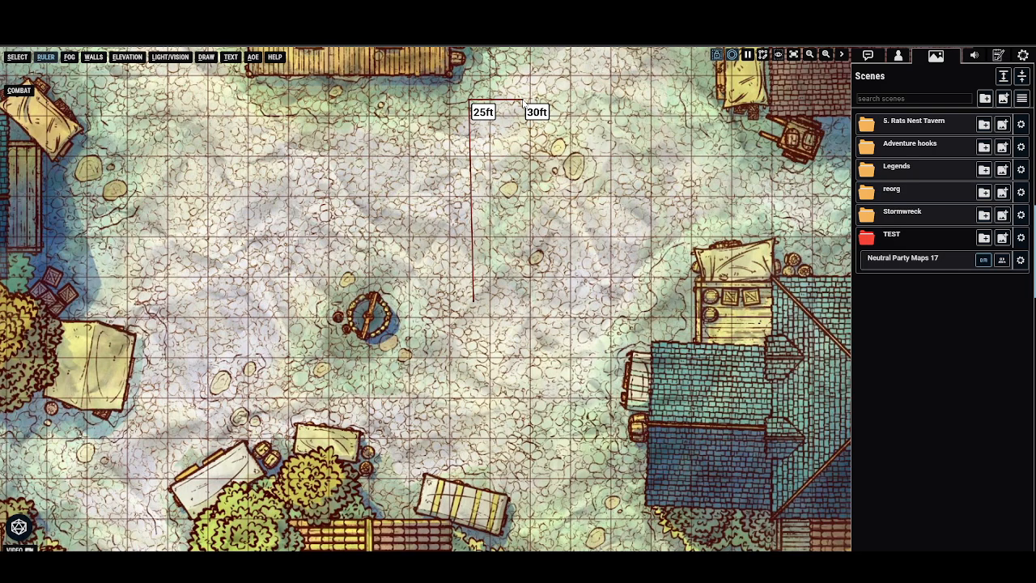
drag(536, 111, 647, 112)
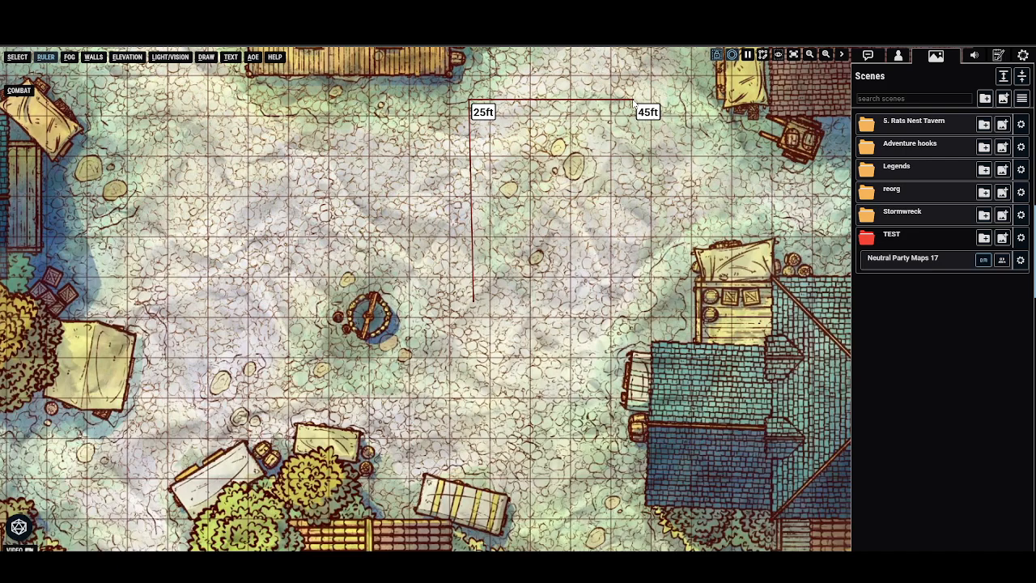